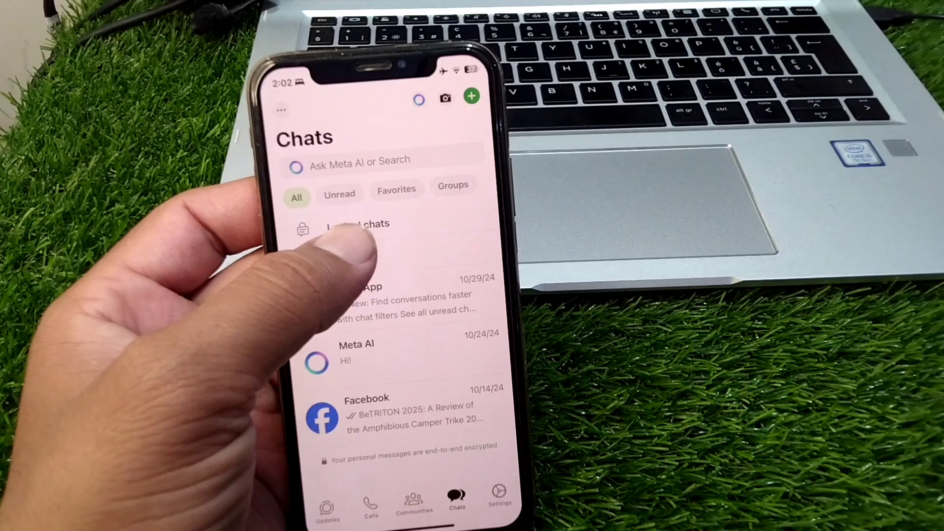
Reach the Chat lock settings from the Locked chats entry in the chat list
left_click(359, 227)
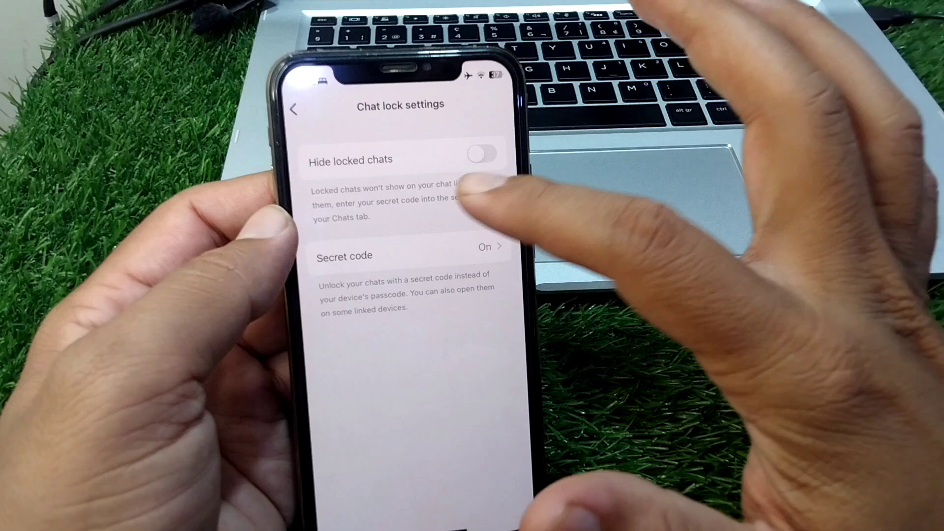
left_click(485, 156)
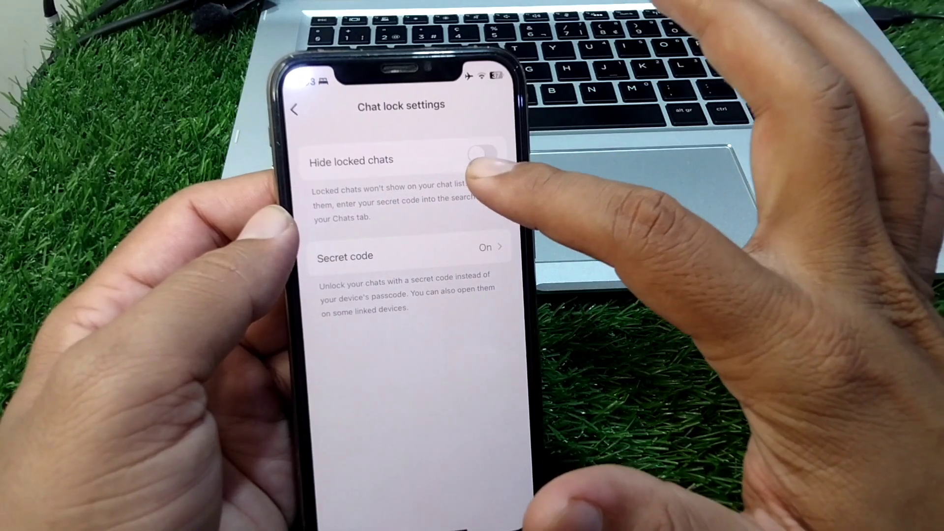
Turn on Hide locked chats using the existing secret code, re-entered and confirmed
left_click(485, 155)
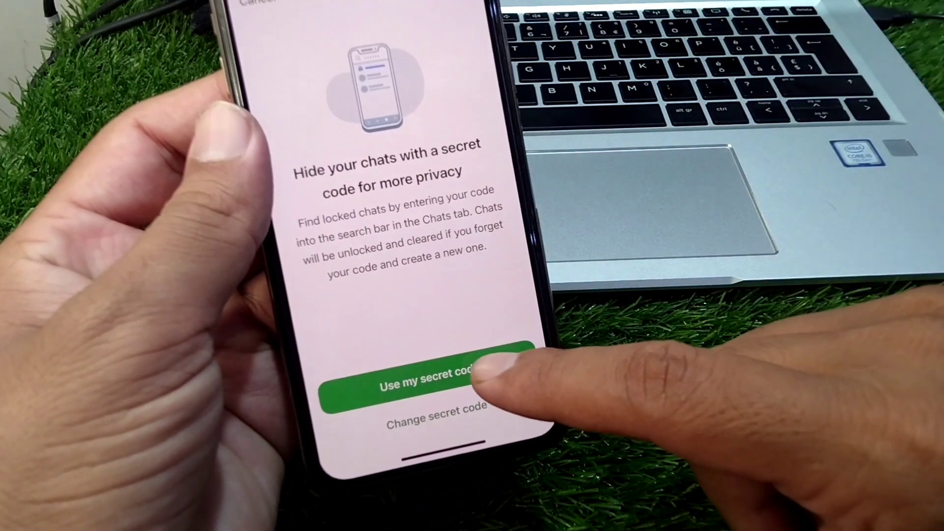
left_click(410, 386)
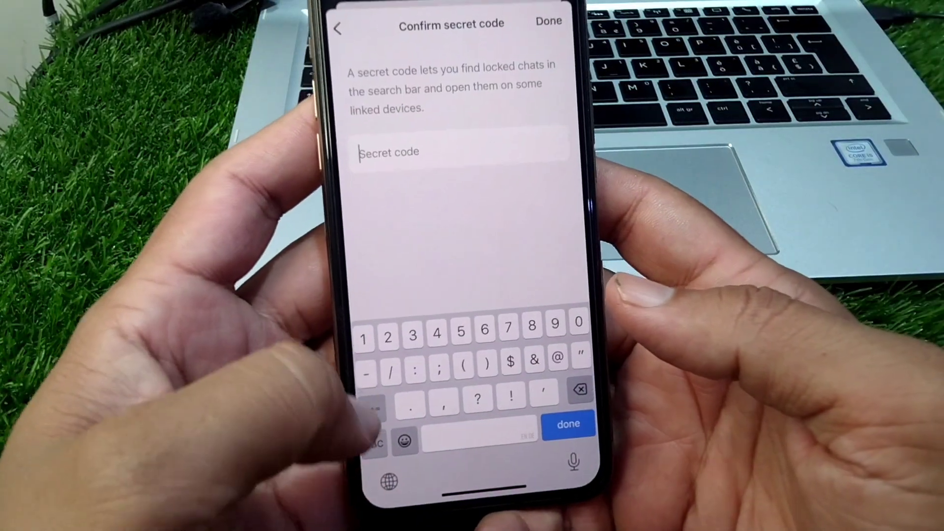
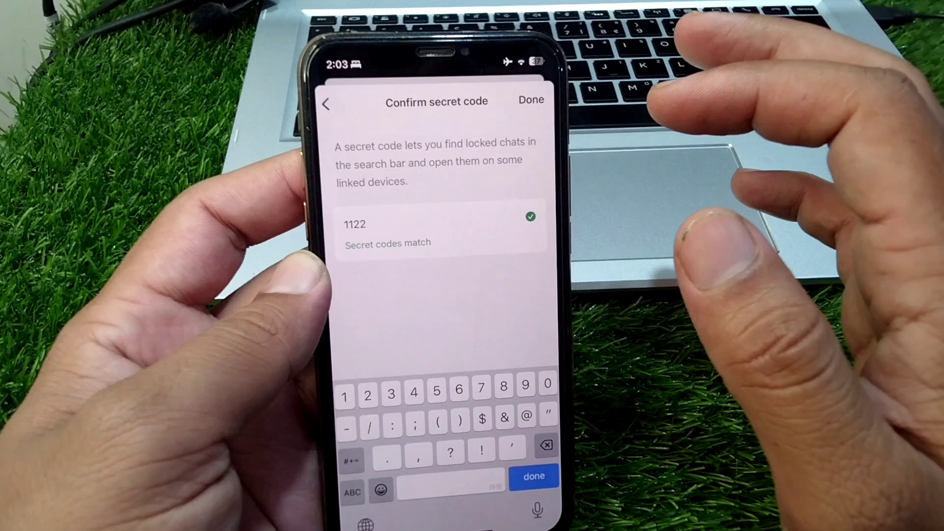
left_click(530, 99)
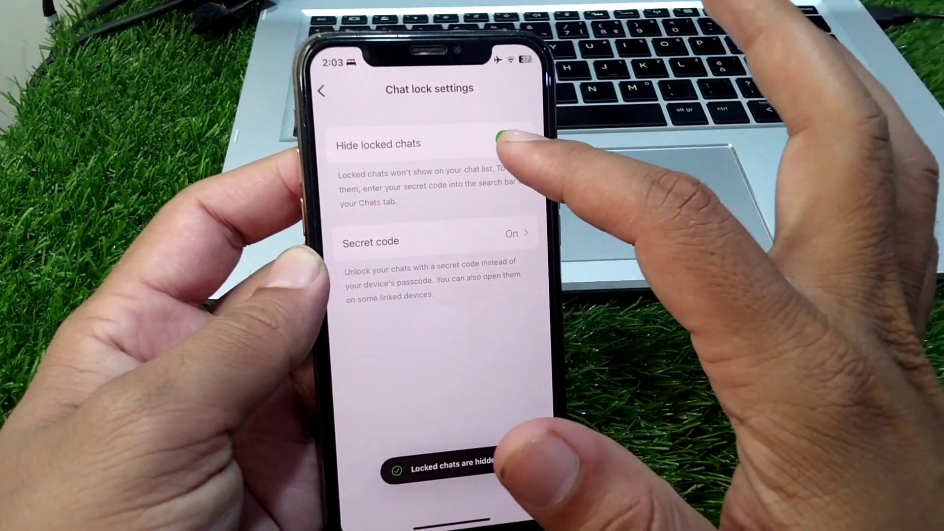
Return to the Chats tab, where the Locked chats entry no longer appears
left_click(508, 141)
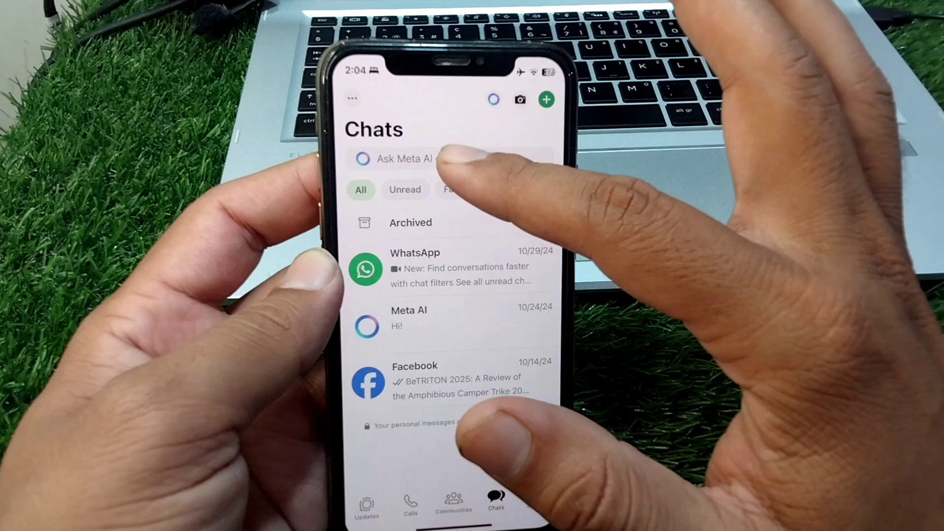
left_click(422, 158)
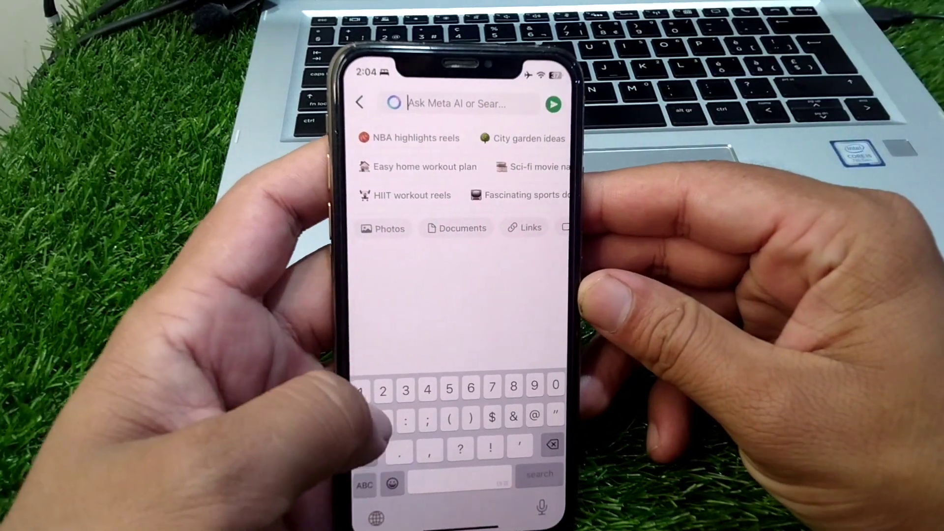
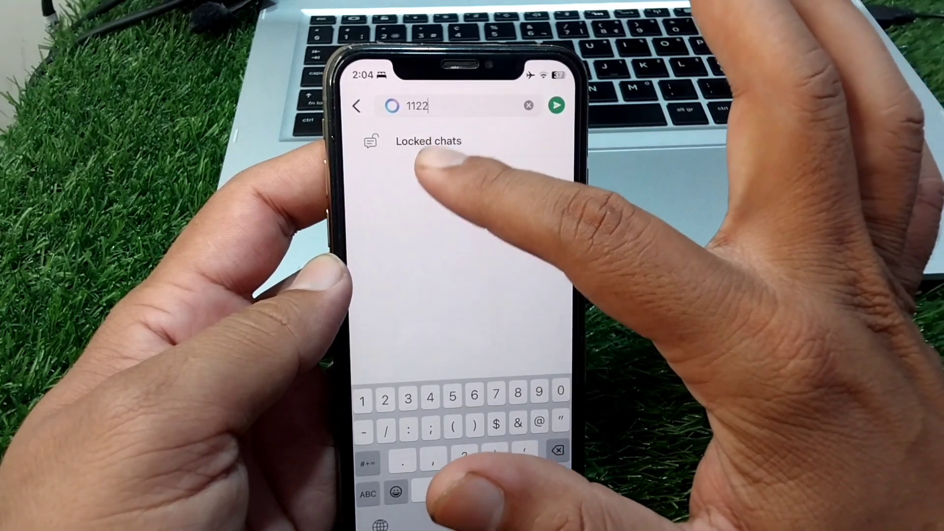
left_click(428, 141)
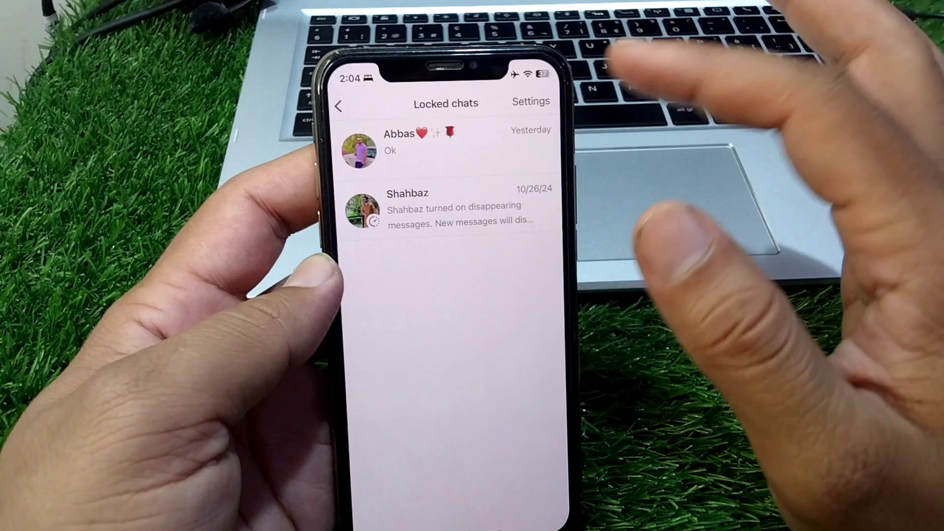